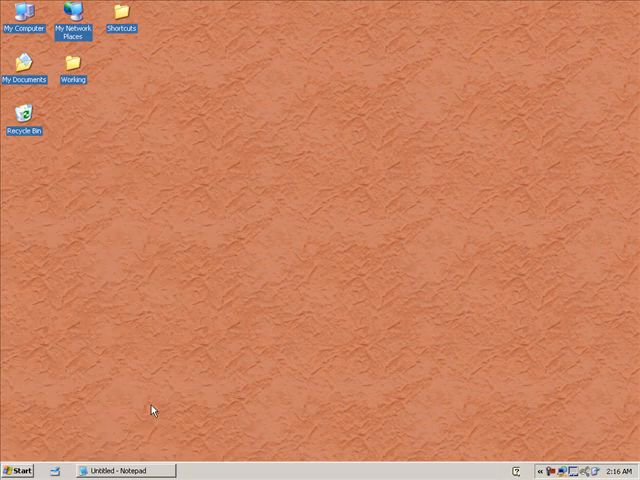
Run 'cmd' from the Start > Run box to launch Command Prompt.
{"action": "type", "text": "cmd"}
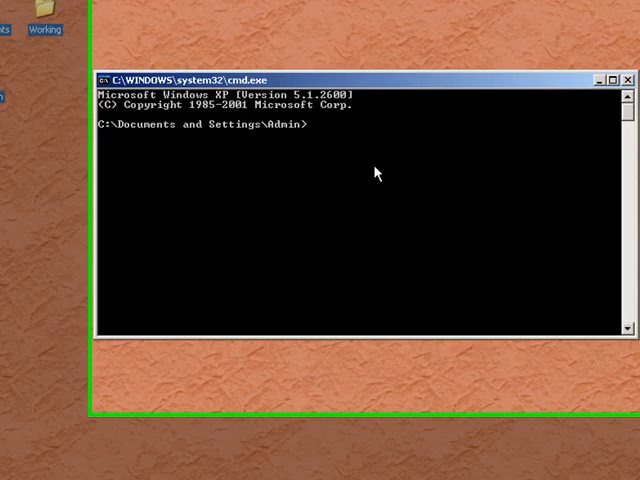
Run telnet humairahmed.com 110, get the +OK greeting, and start typing QUIT.
{"action": "type", "text": "telnet huma"}
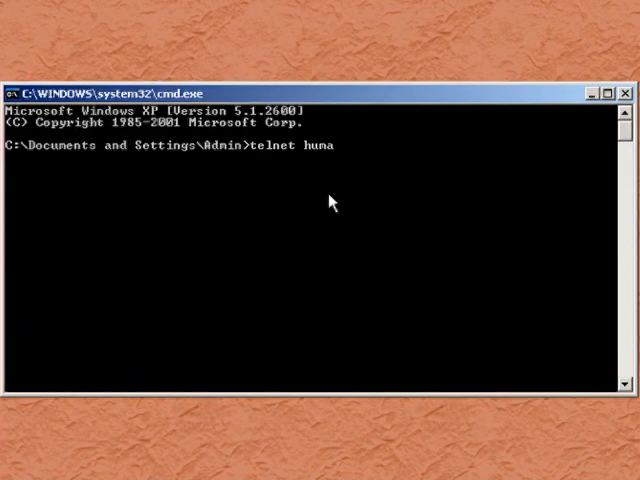
{"action": "type", "text": "irahmed"}
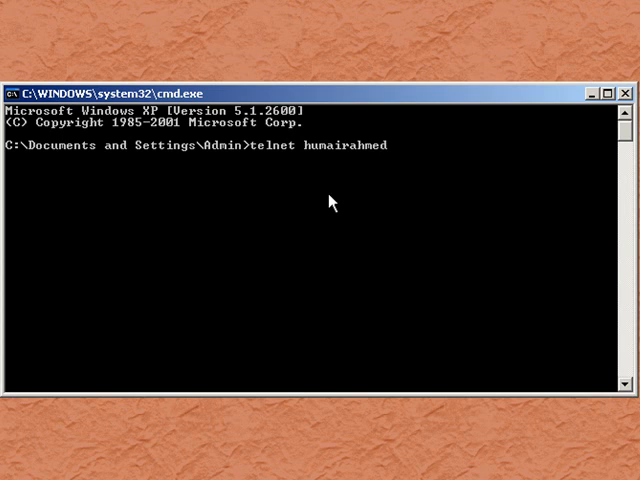
{"action": "type", "text": ".com"}
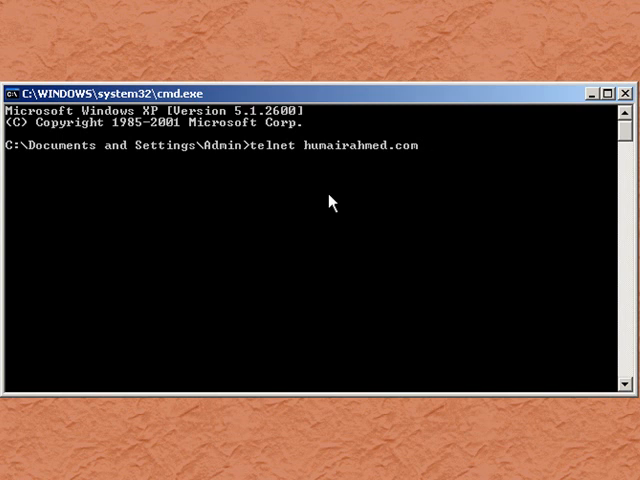
{"action": "type", "text": "110"}
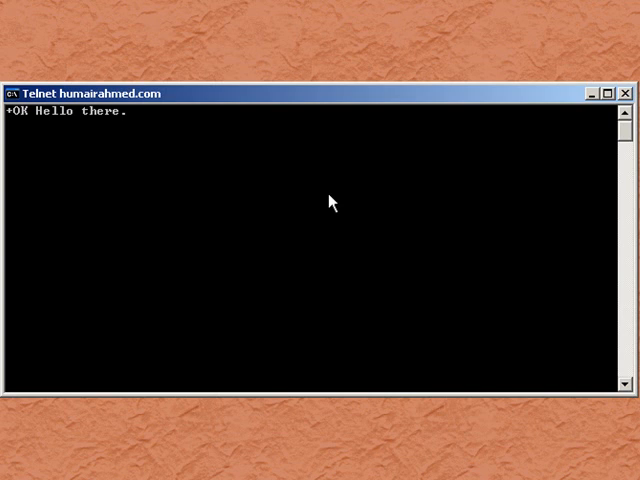
{"action": "type", "text": "QUIT"}
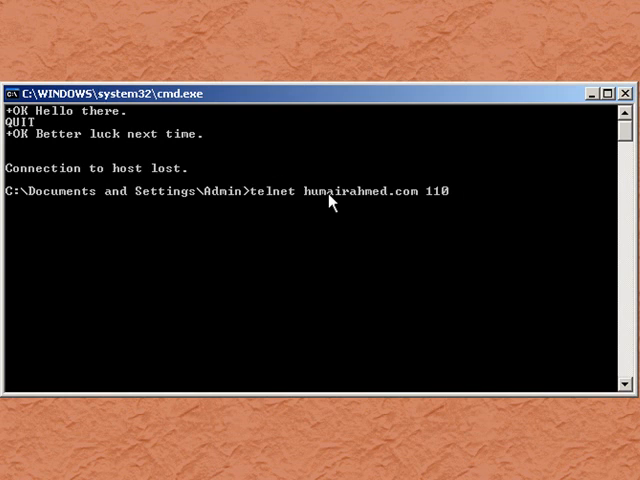
Change the recalled telnet command's port from 110 to 143 for IMAP.
{"action": "key", "text": "BackSpace"}
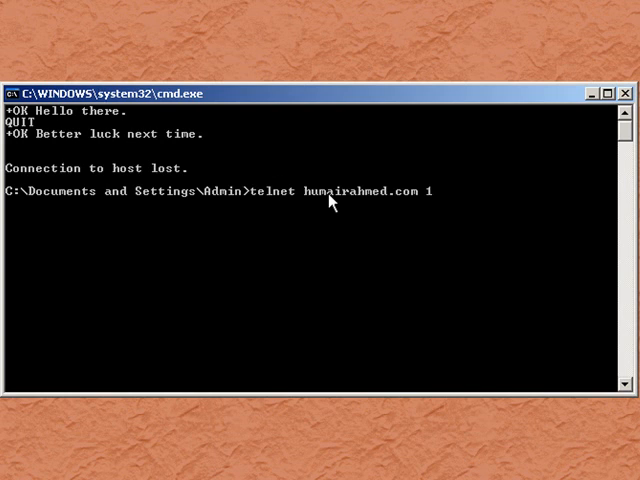
{"action": "type", "text": "4"}
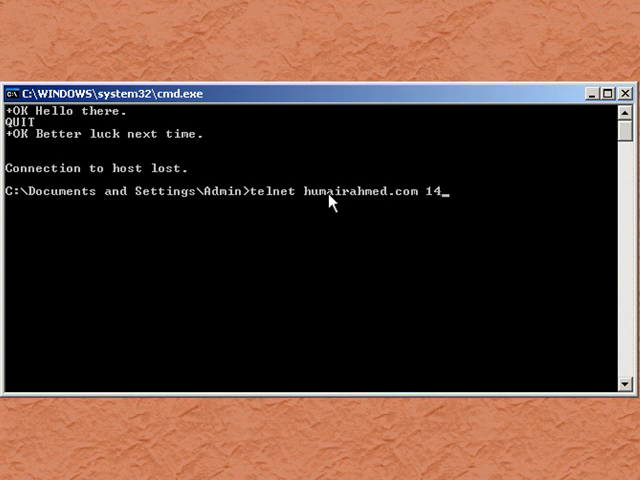
{"action": "type", "text": "3"}
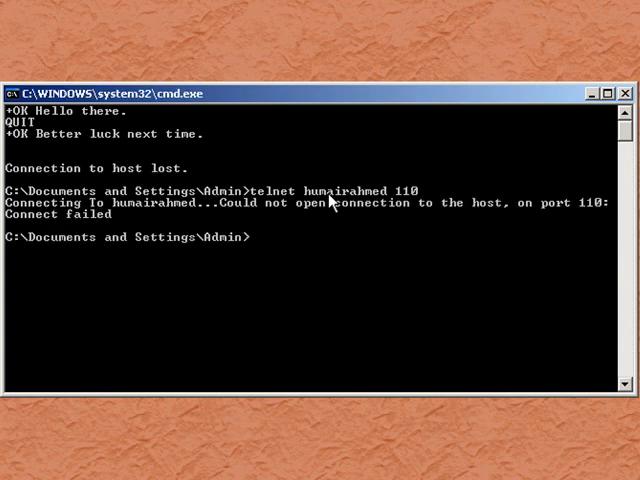
Retype 'telnet humairahmed 110' at the prompt after the connect failure.
{"action": "type", "text": "telnet humairahmed 110"}
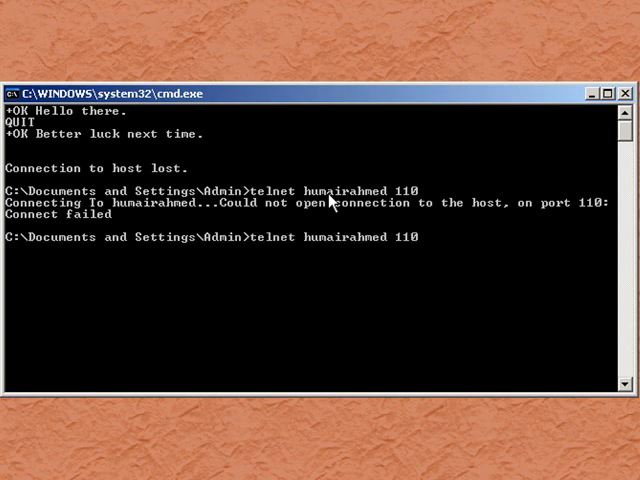
Append .com to the host and replace the port, first with 25, then 587.
{"action": "type", "text": ".com"}
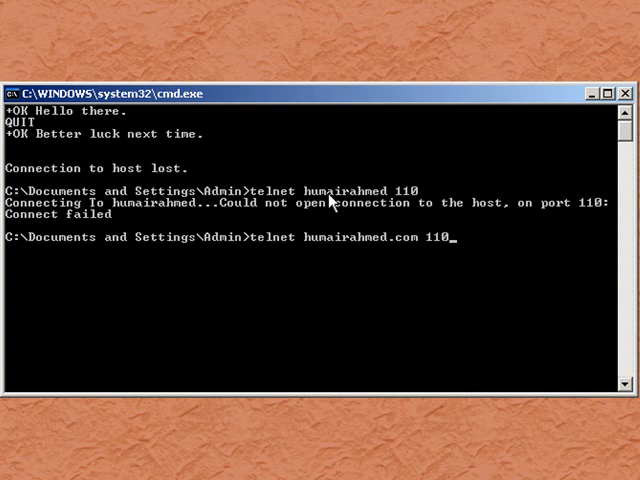
{"action": "key", "text": "BackSpace"}
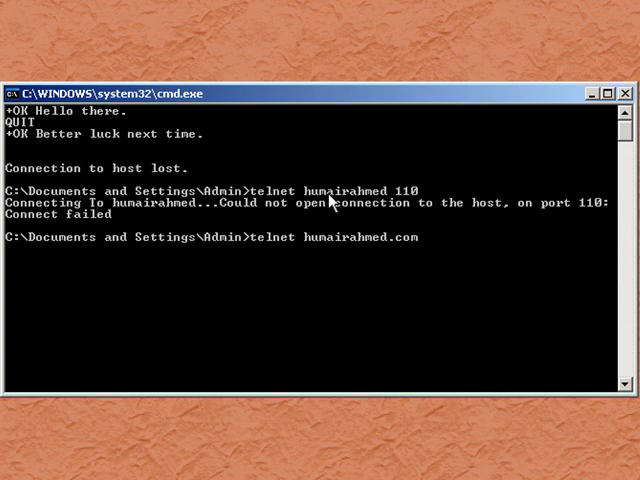
{"action": "type", "text": "25"}
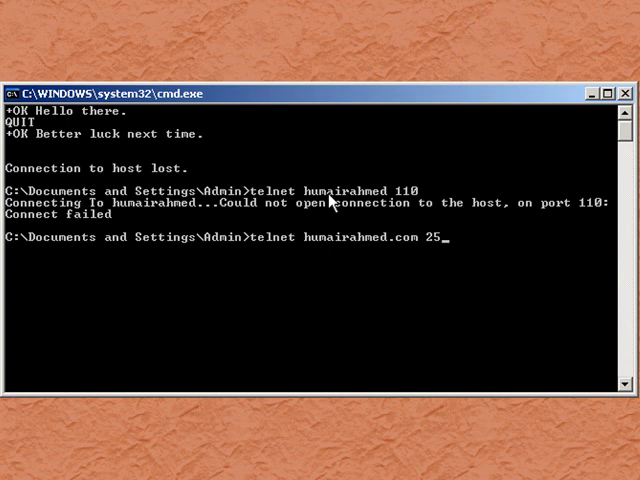
{"action": "key", "text": "BackSpace"}
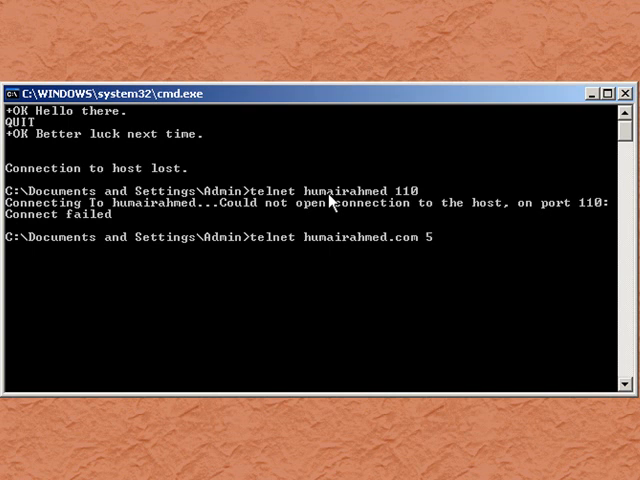
{"action": "type", "text": "587"}
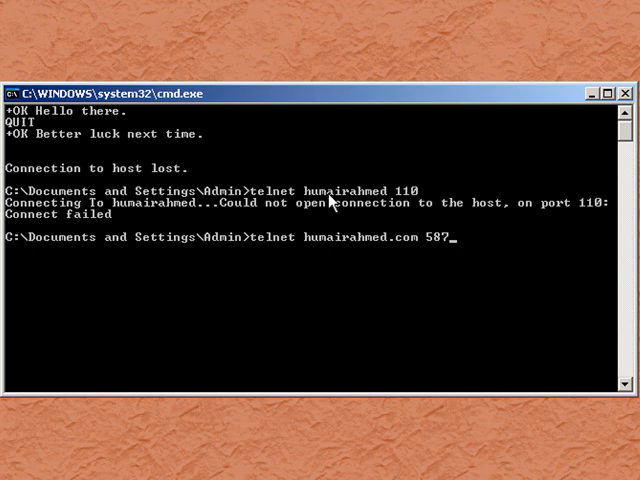